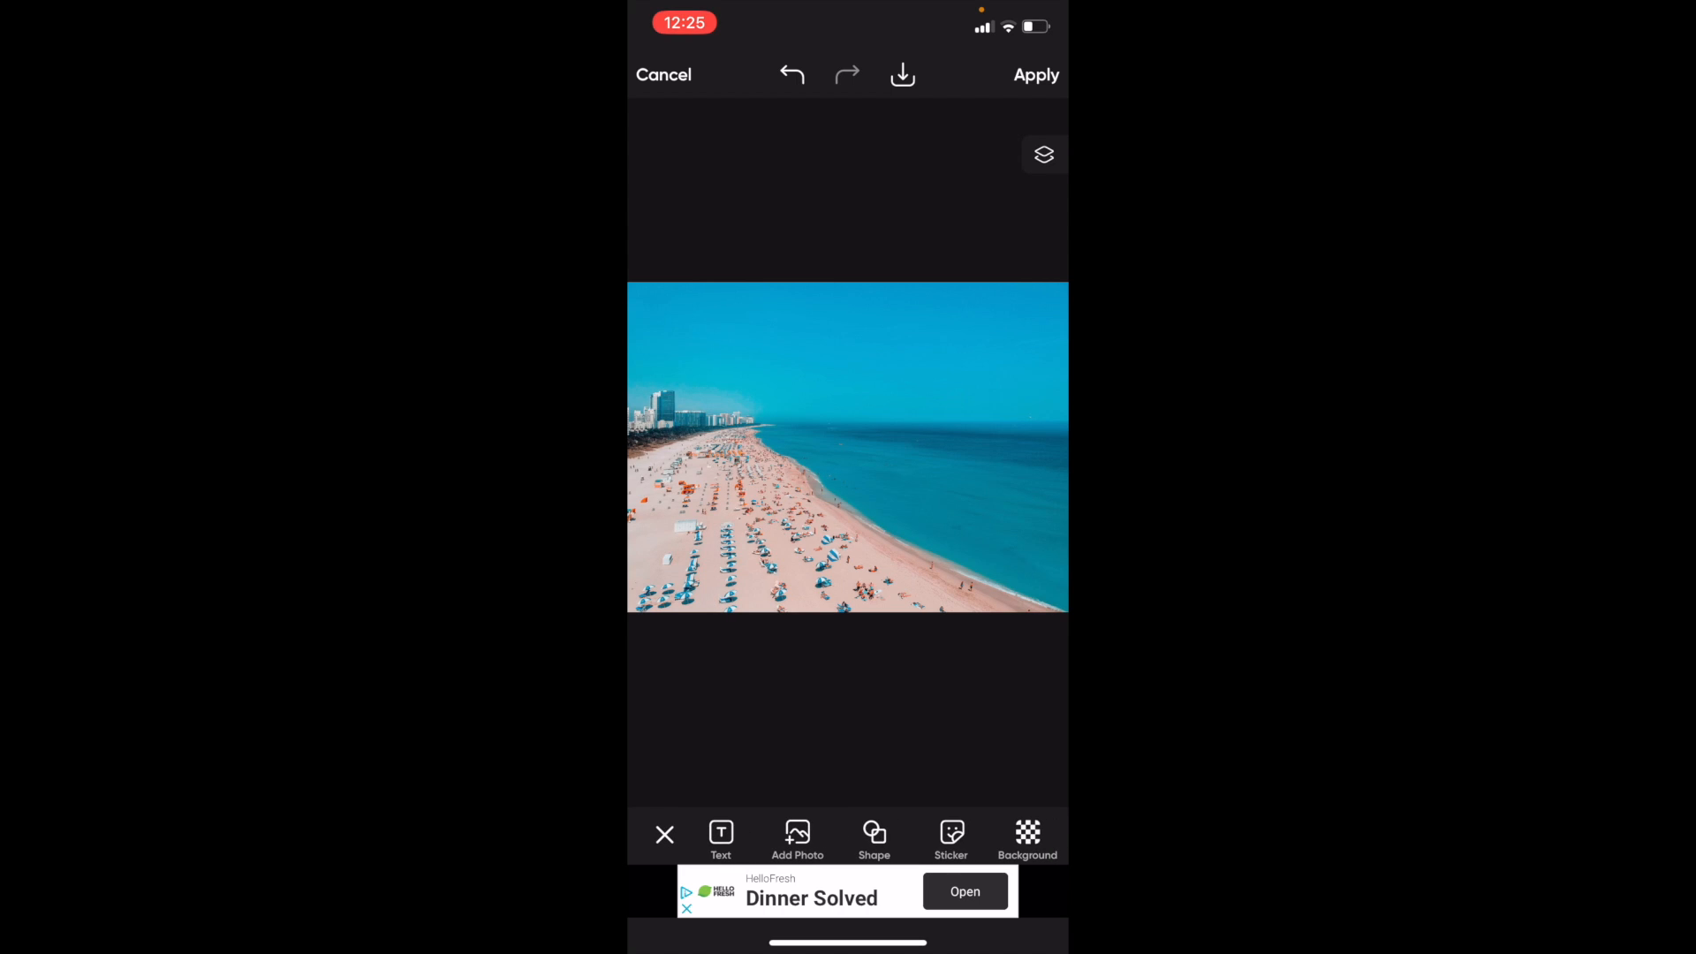
# Step: Add a text layer reading 'COLOR' over the sky of the beach photo
pyautogui.click(721, 833)
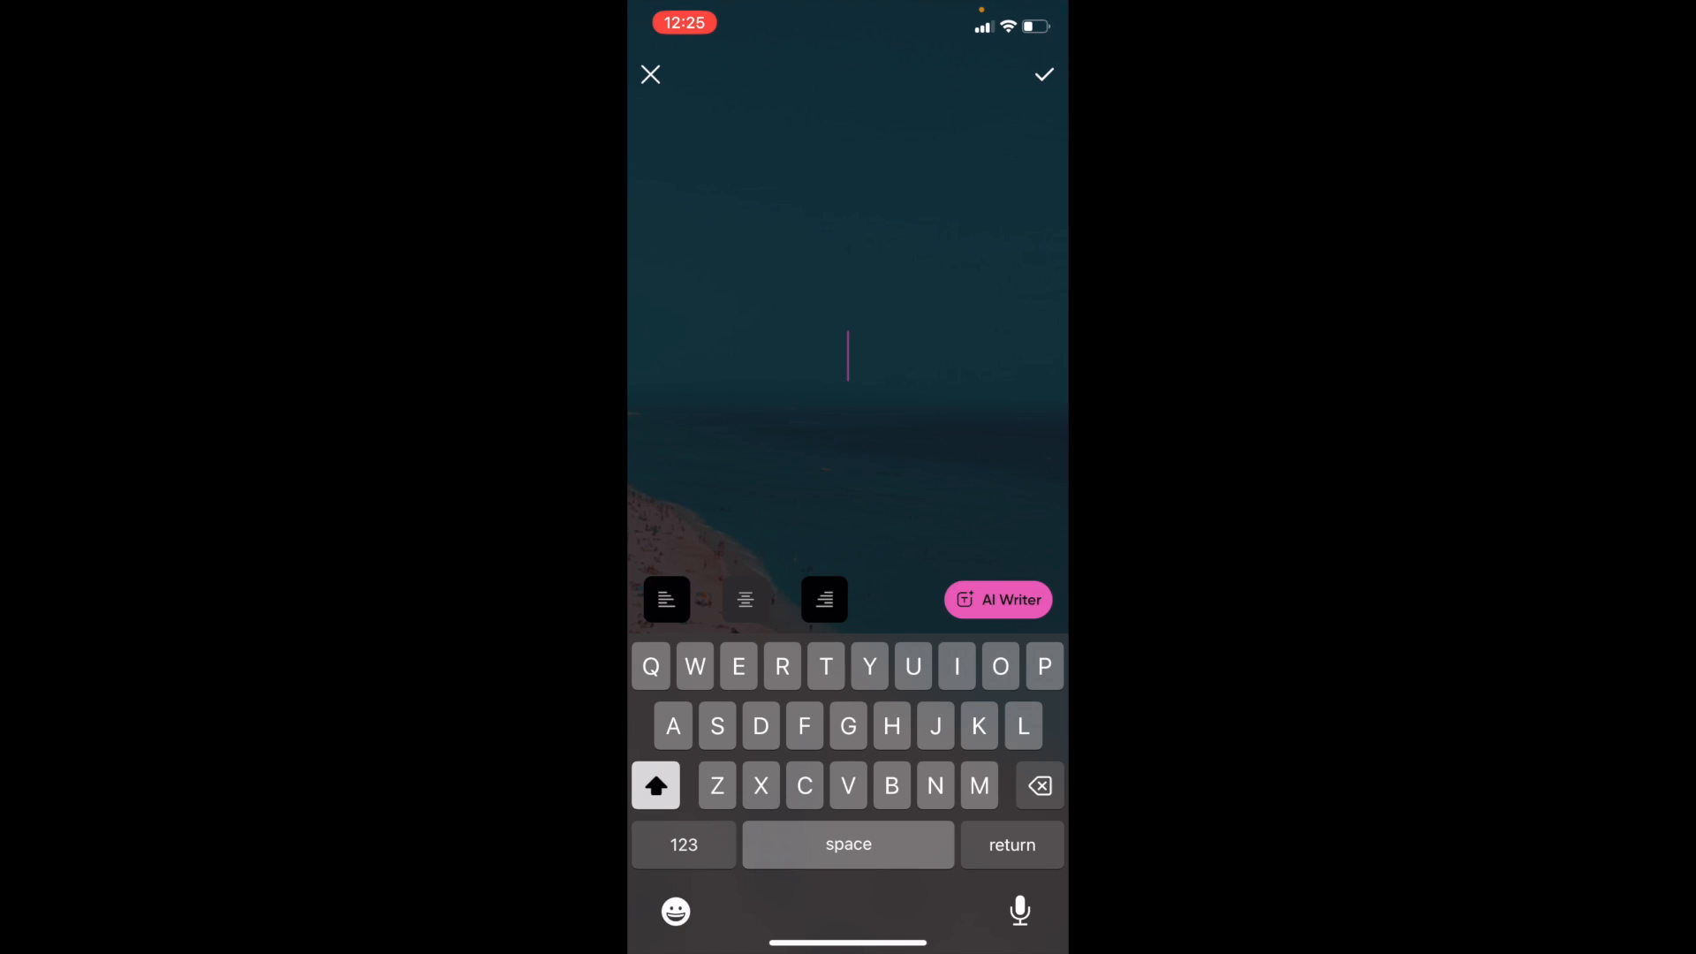
pyautogui.write('COLOR')
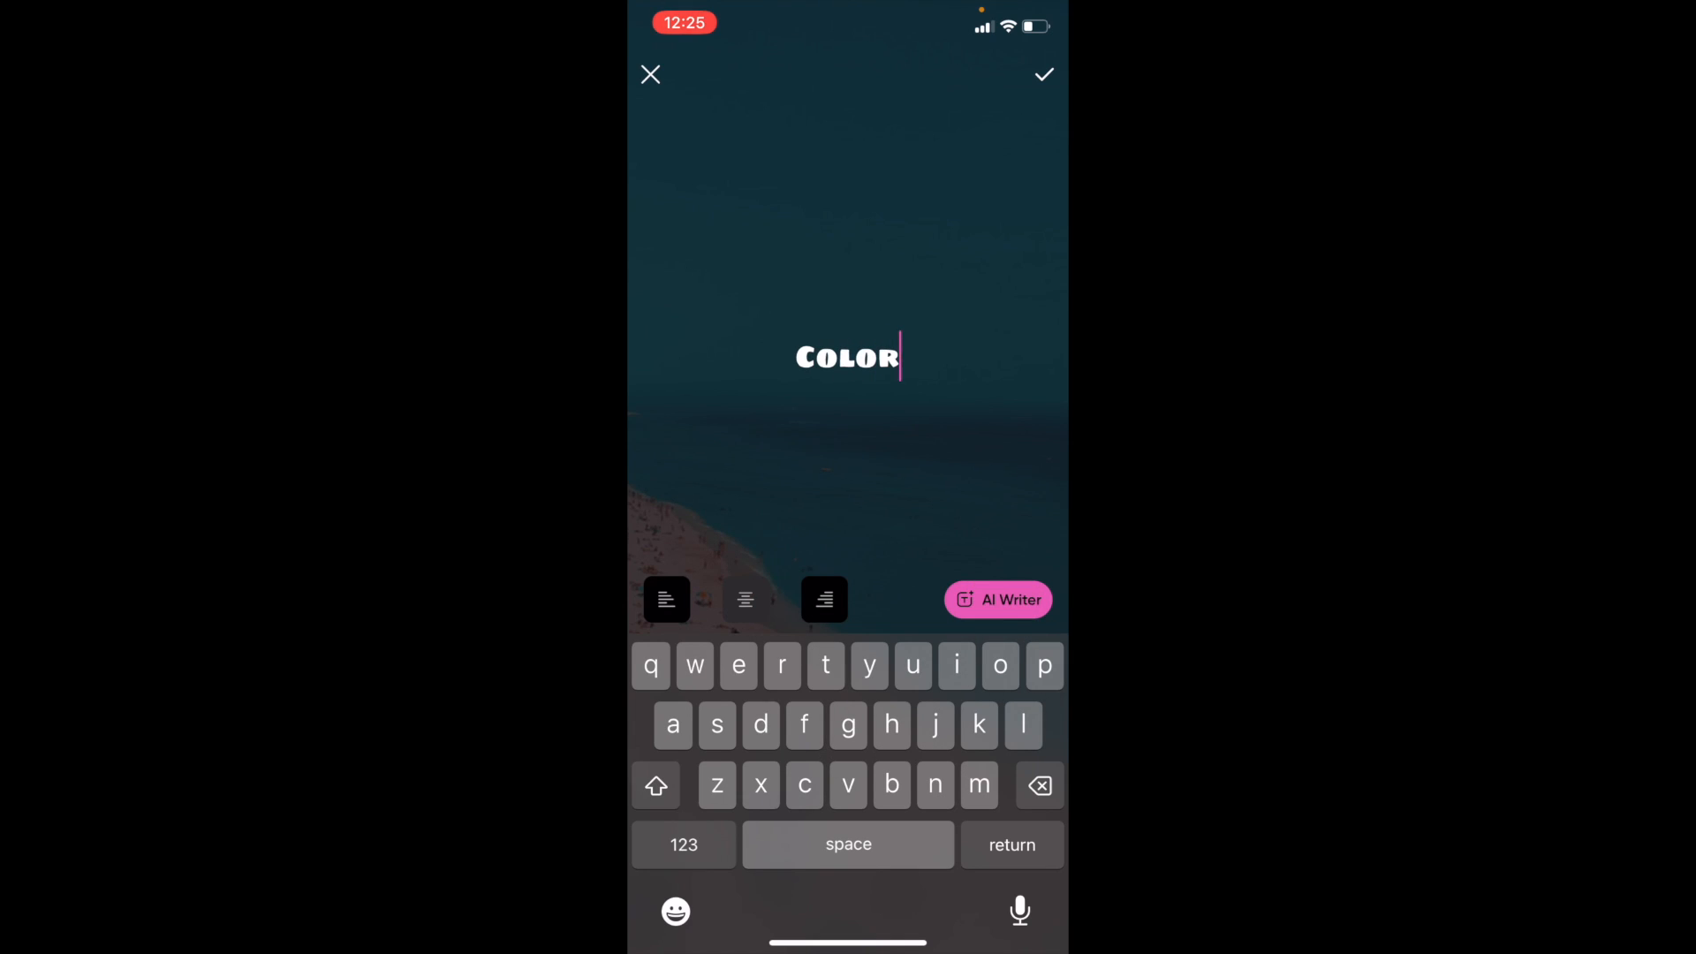
pyautogui.click(1041, 73)
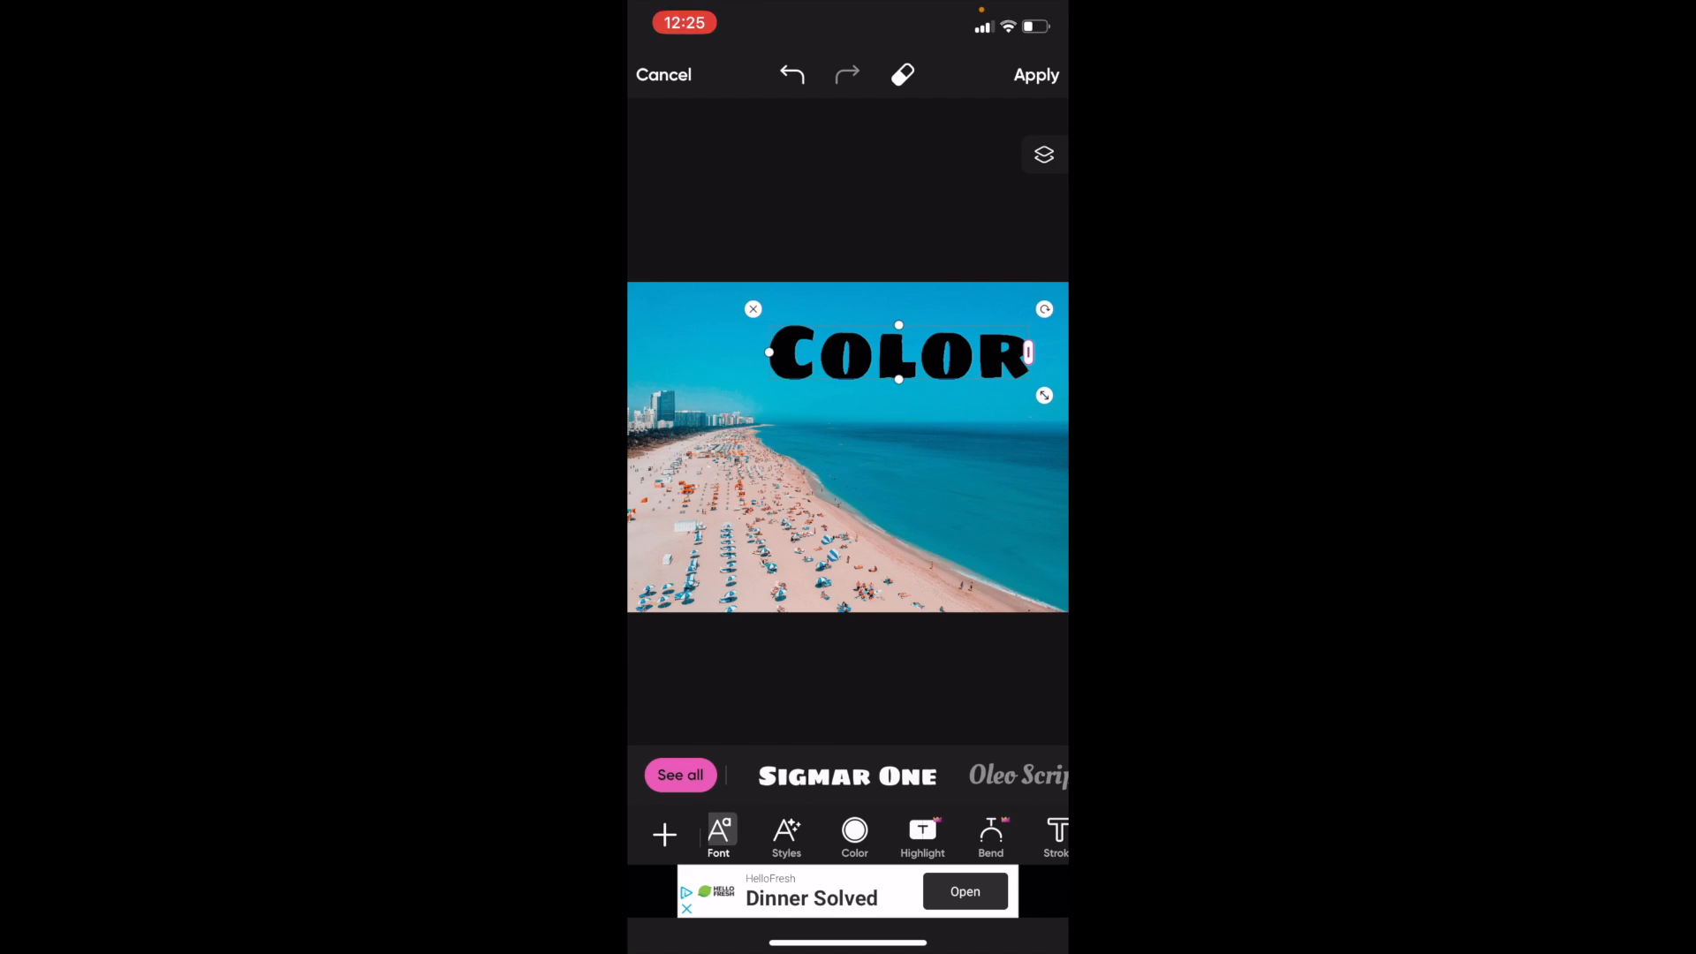
# Step: Change the text from black to light blue via swatches, then open the colour wheel picker
pyautogui.click(855, 837)
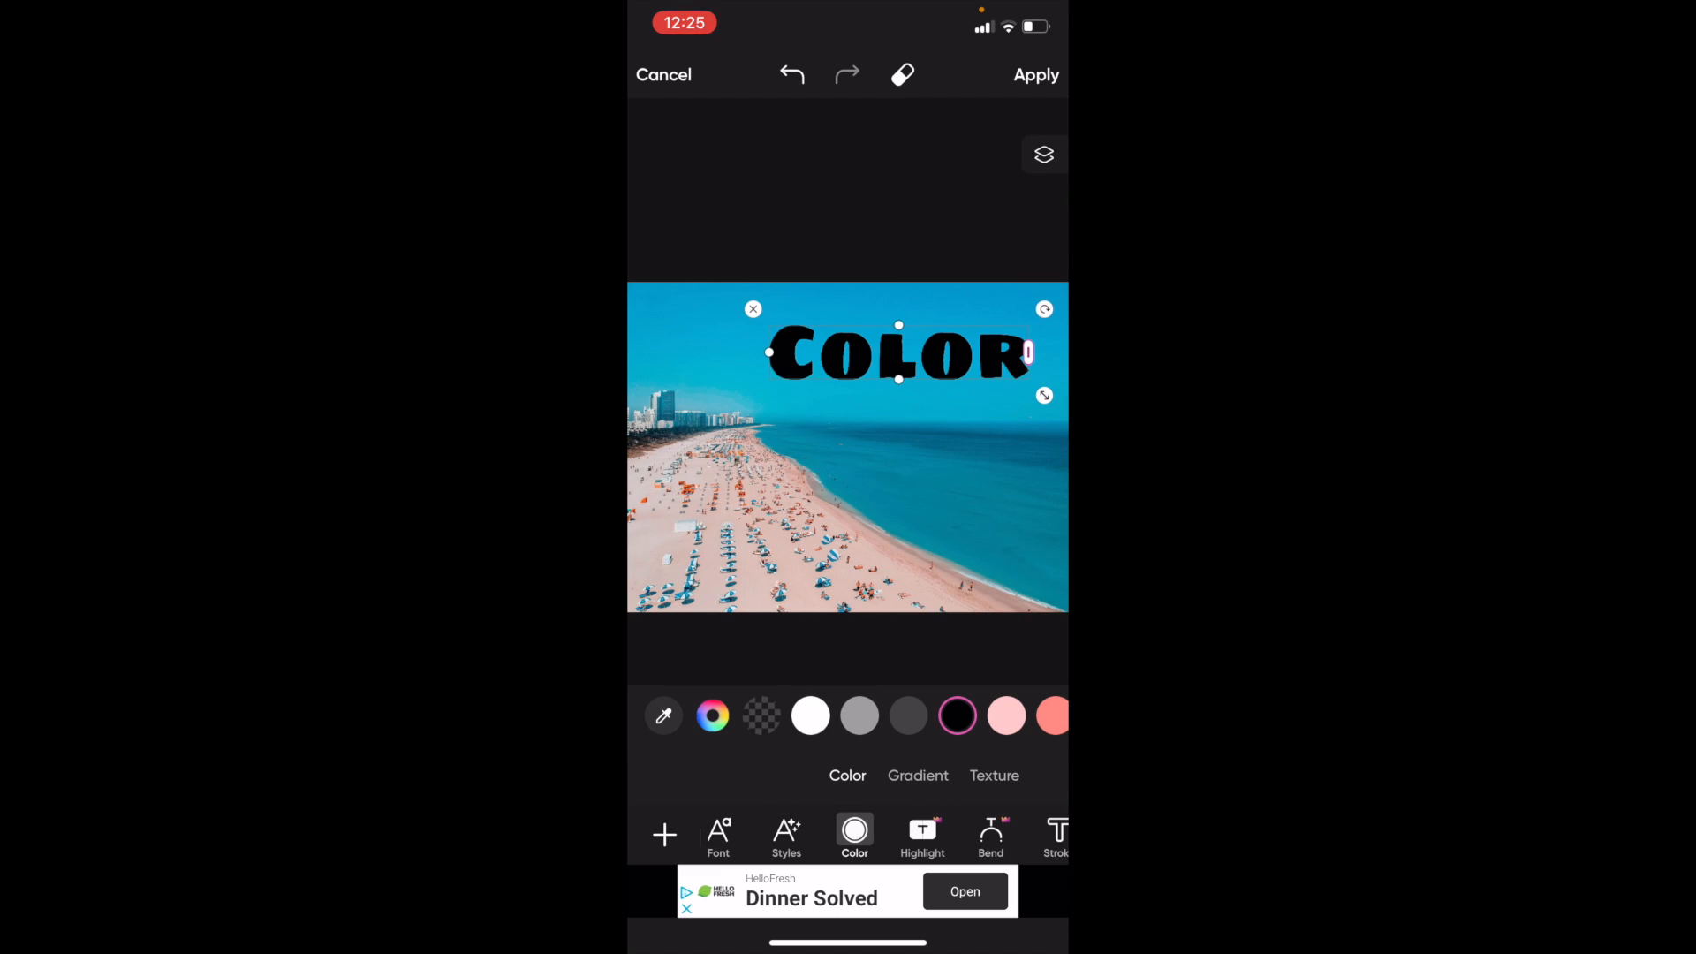
pyautogui.hscroll(-3)
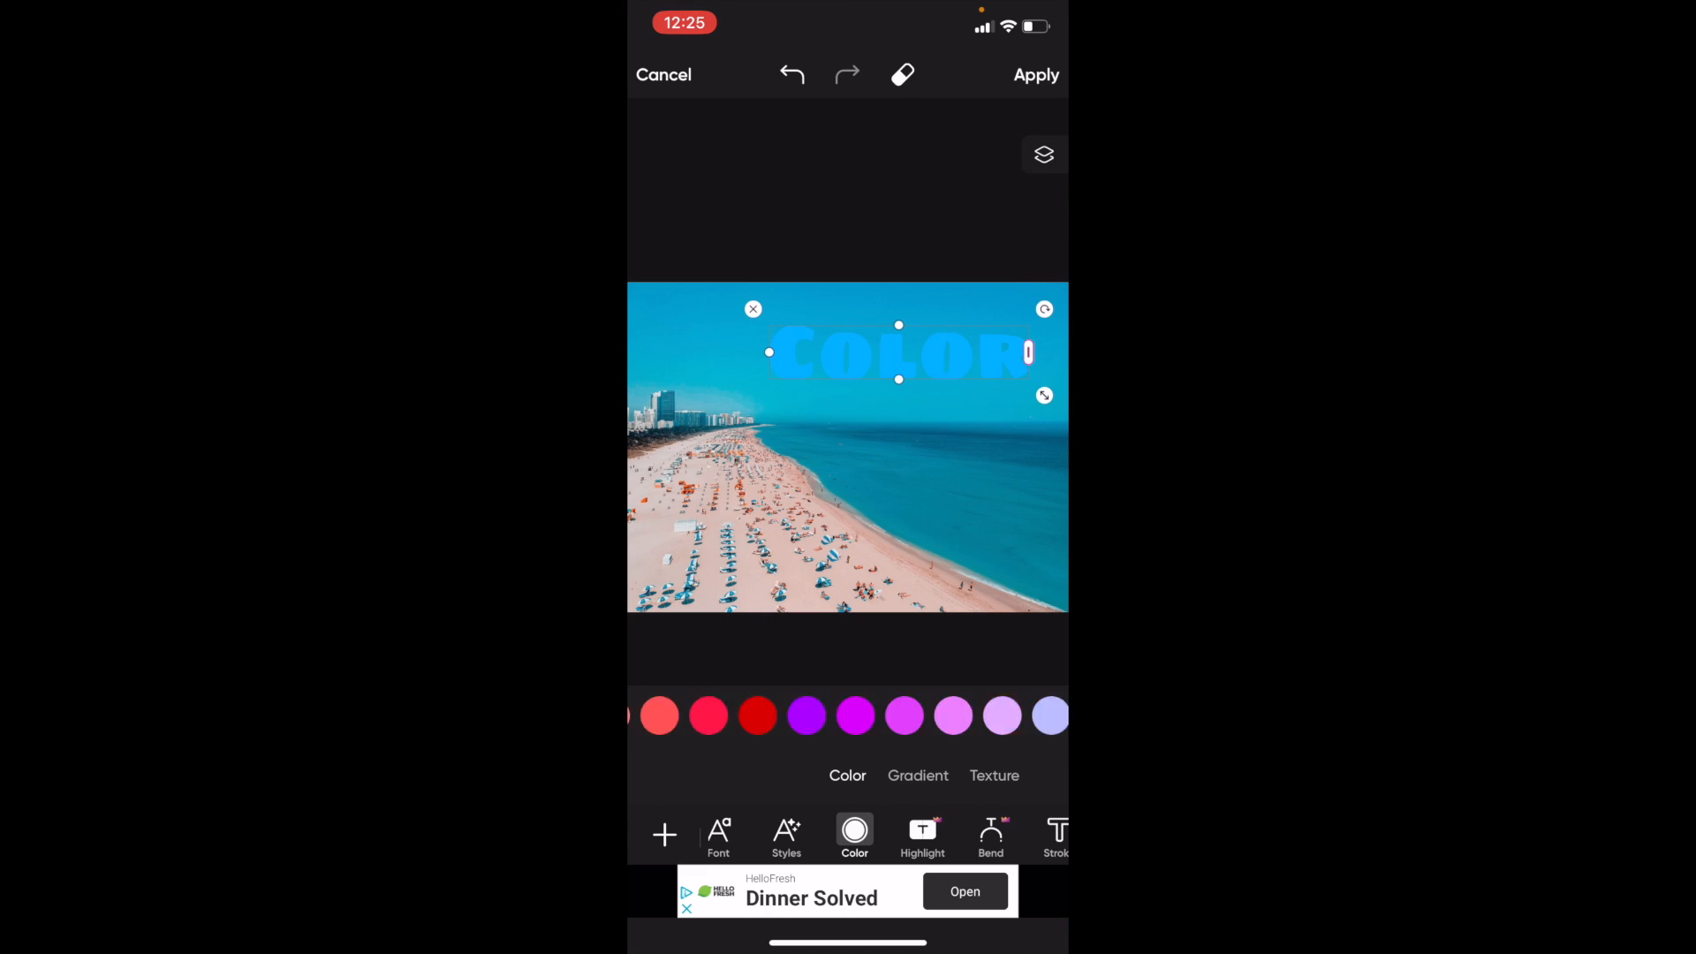
pyautogui.hscroll(-3)
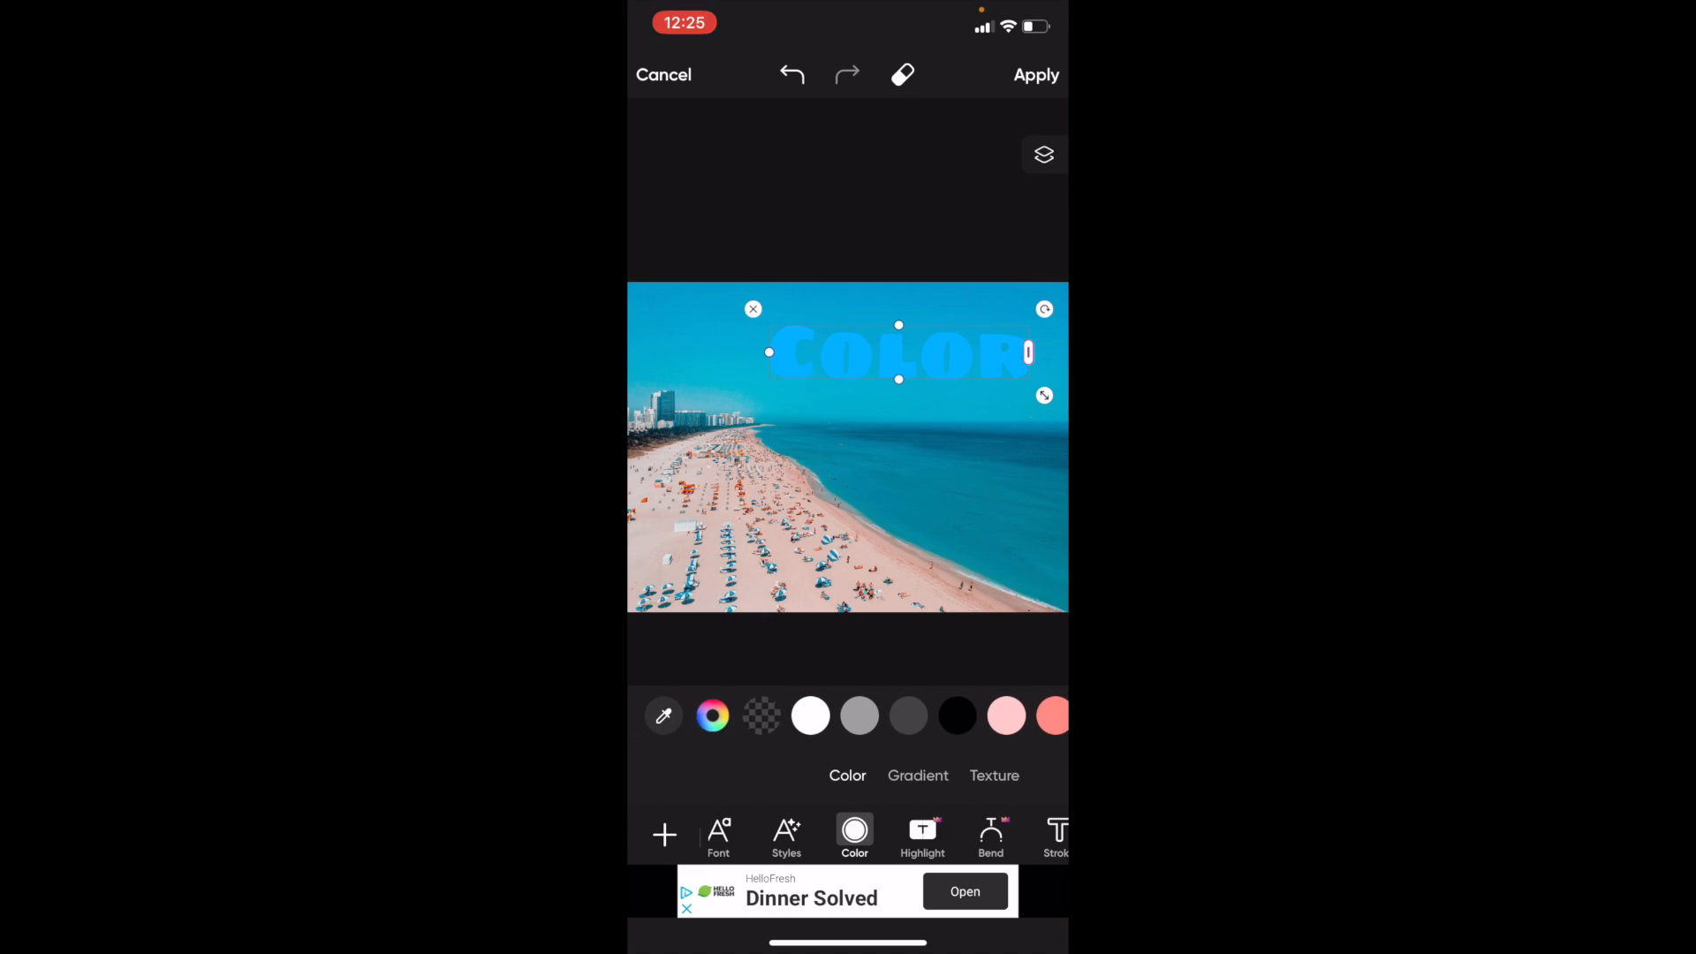
pyautogui.click(712, 715)
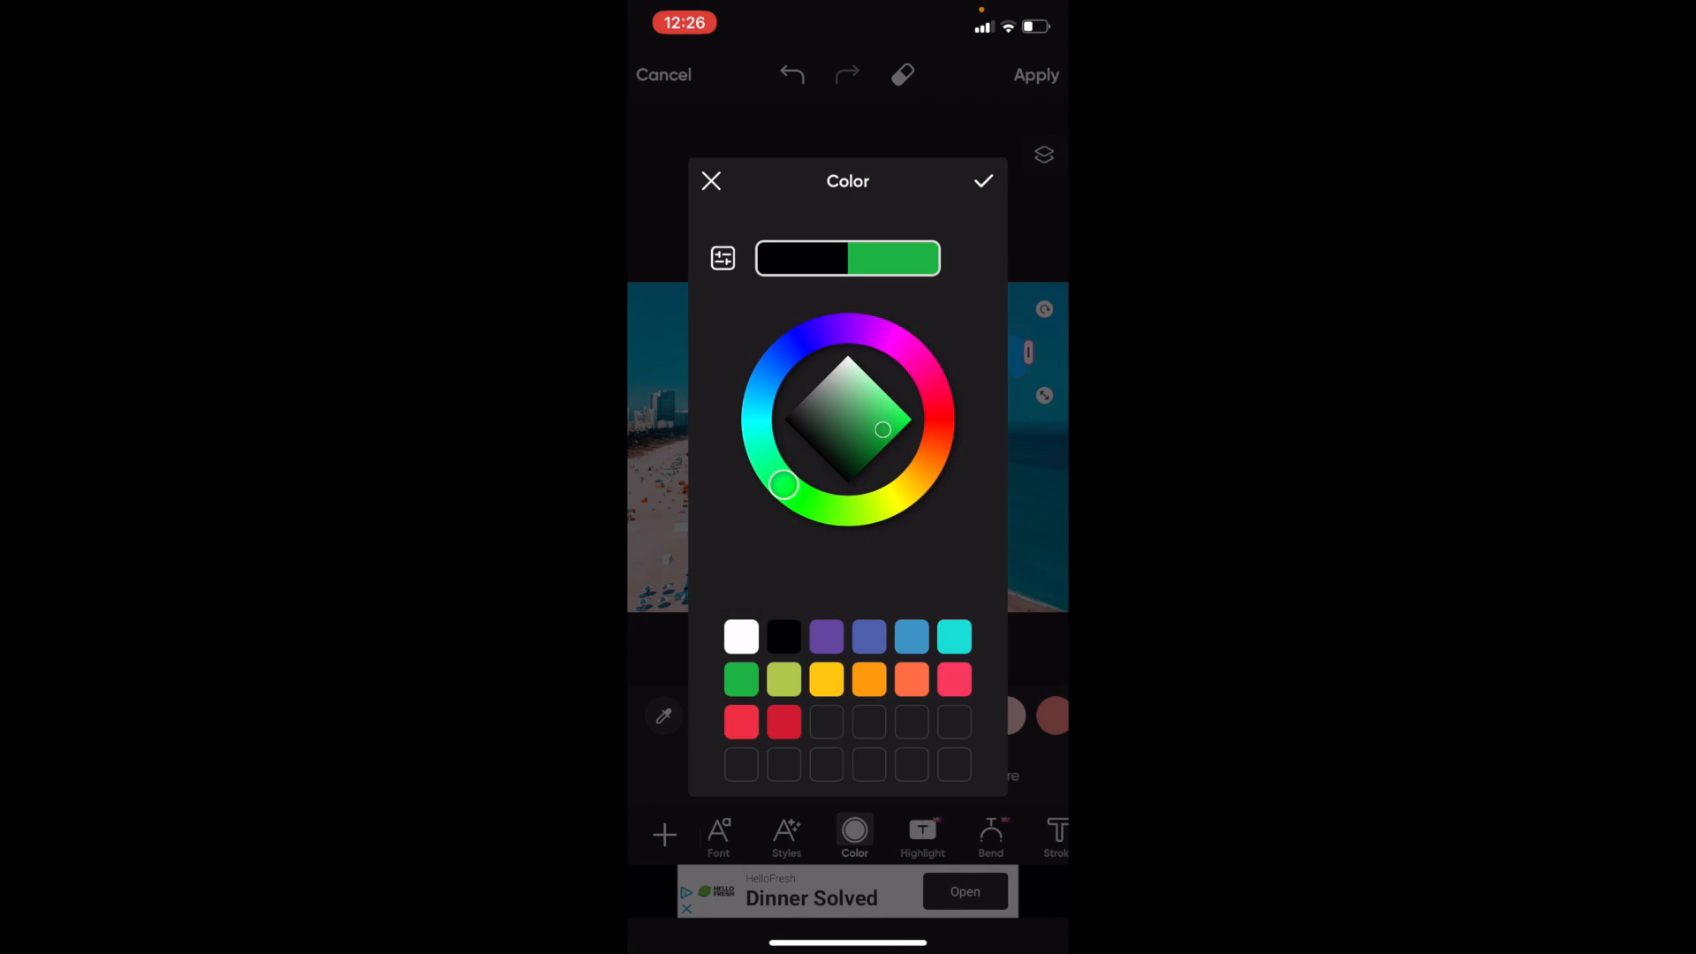